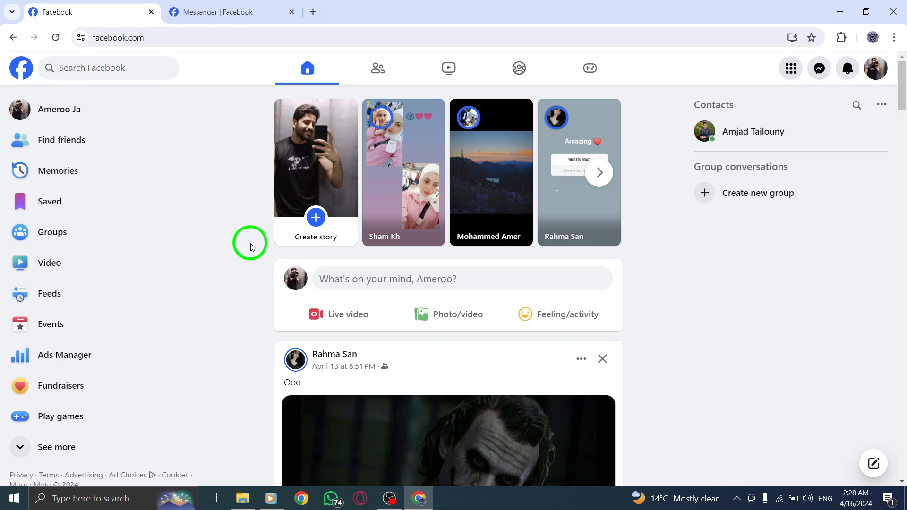
mouse_move(251, 250)
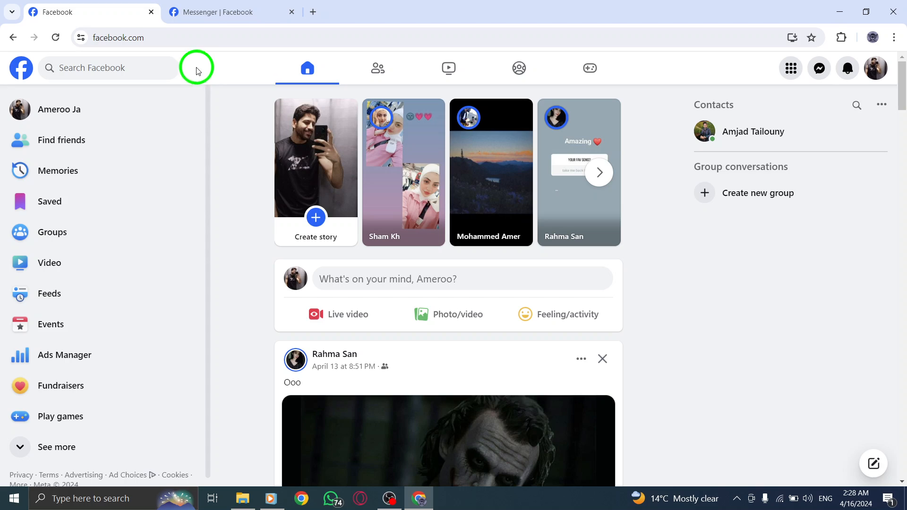
left_click(225, 11)
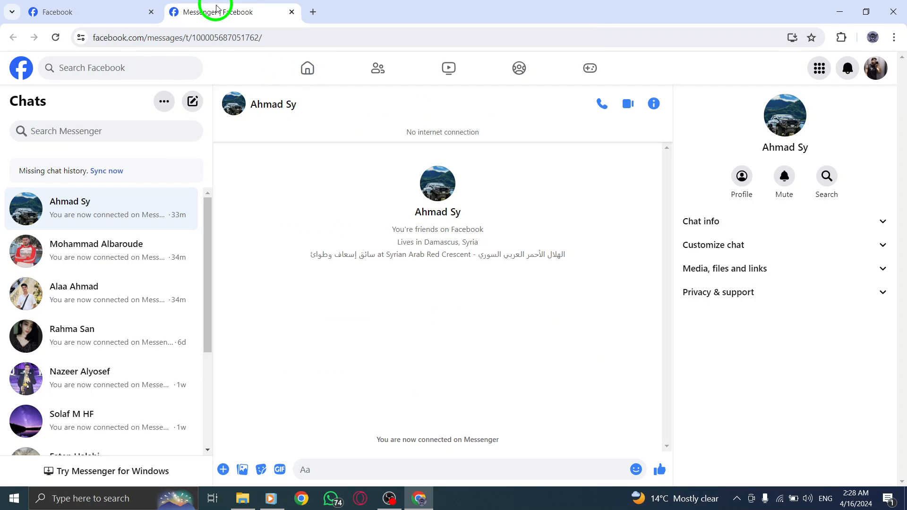
mouse_move(290, 204)
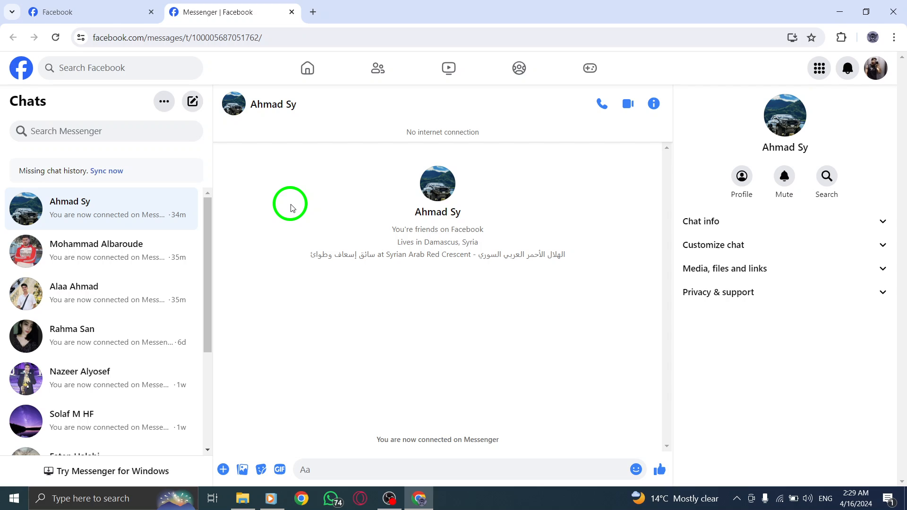
mouse_move(210, 174)
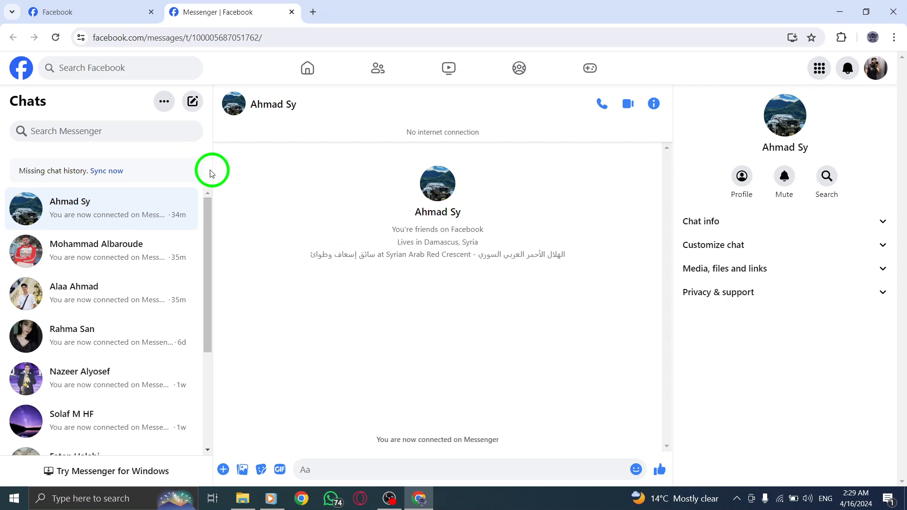
left_click(165, 101)
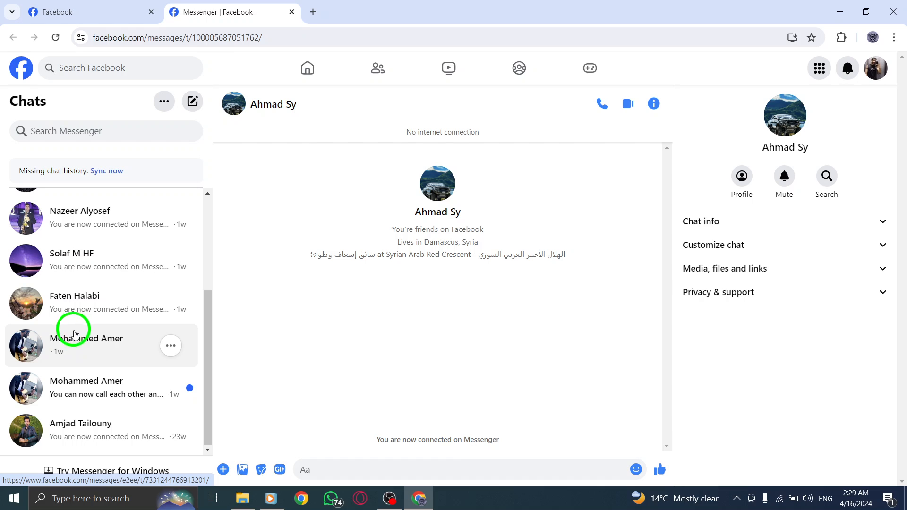
left_click(89, 341)
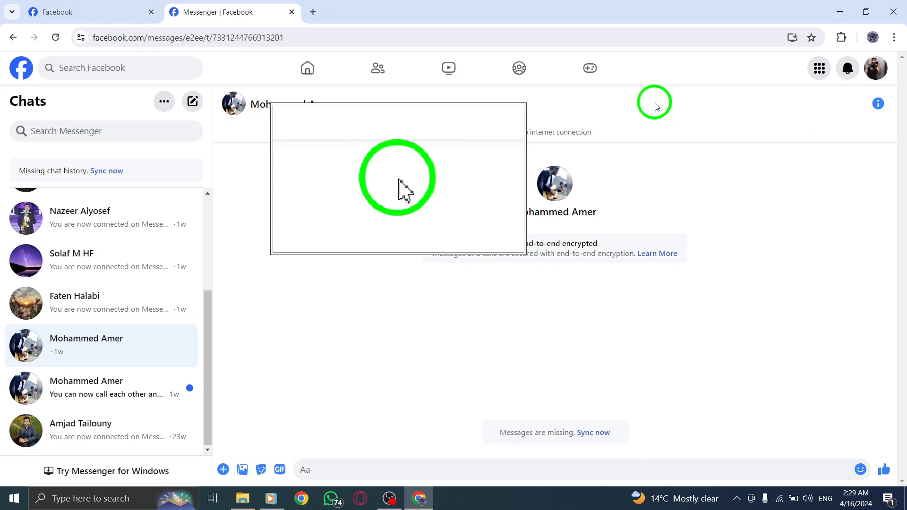
left_click(876, 104)
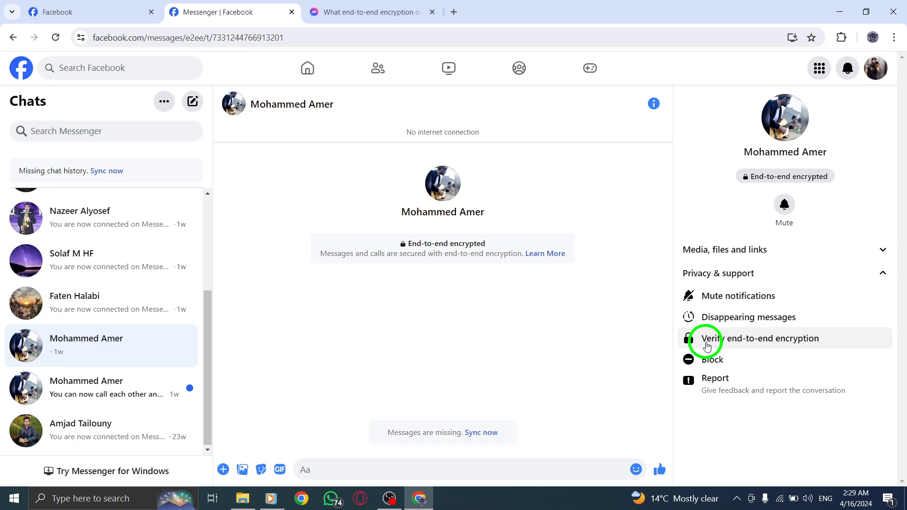
mouse_move(799, 338)
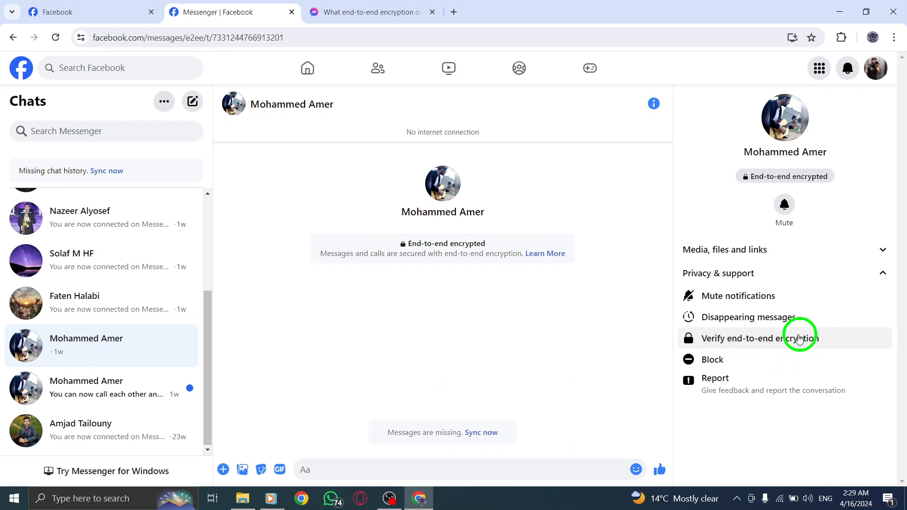
mouse_move(396, 10)
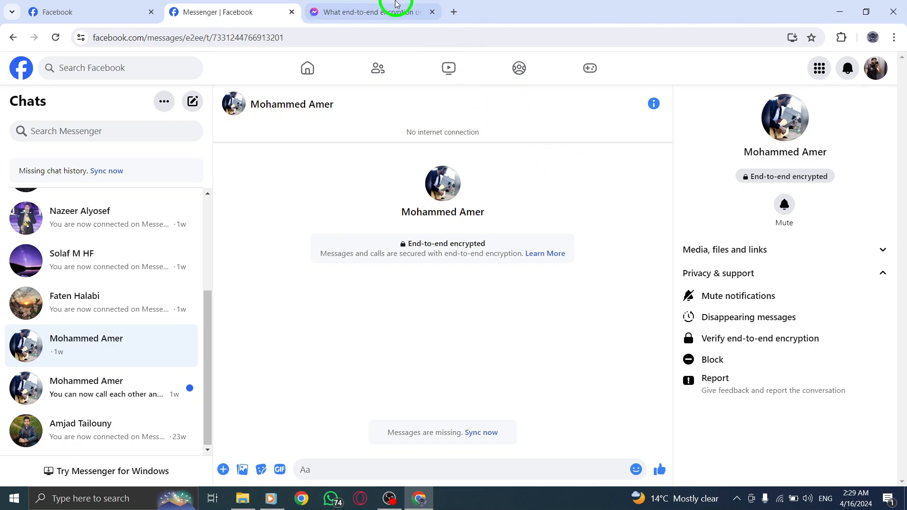
Step: Read the end-to-end encryption help article, close it and return to the Facebook home feed
left_click(373, 12)
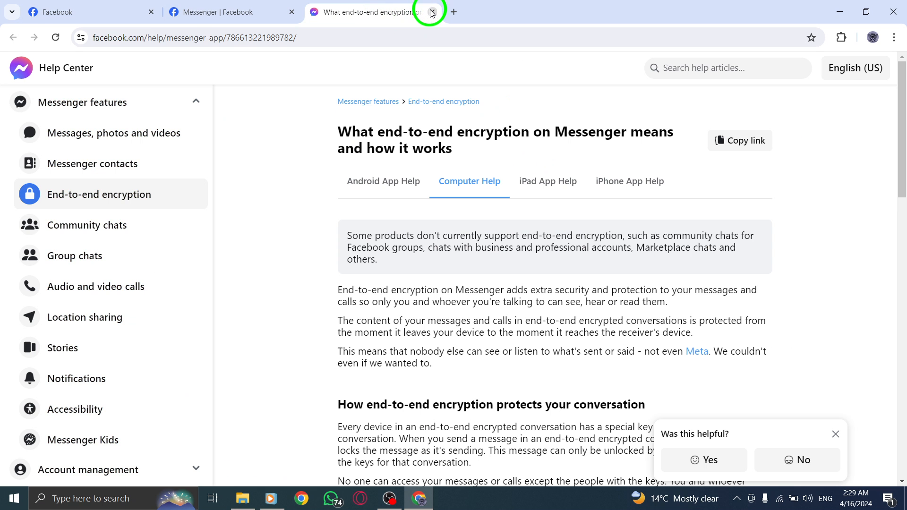
left_click(431, 12)
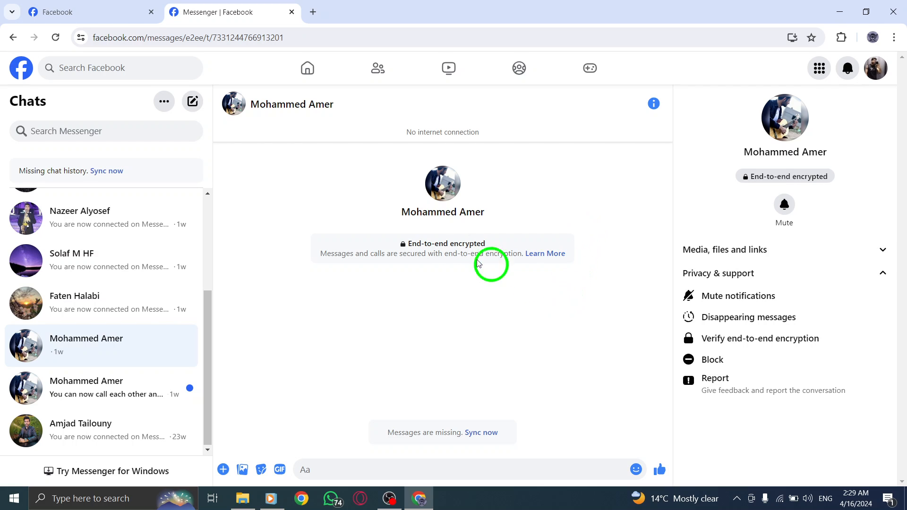
left_click(87, 12)
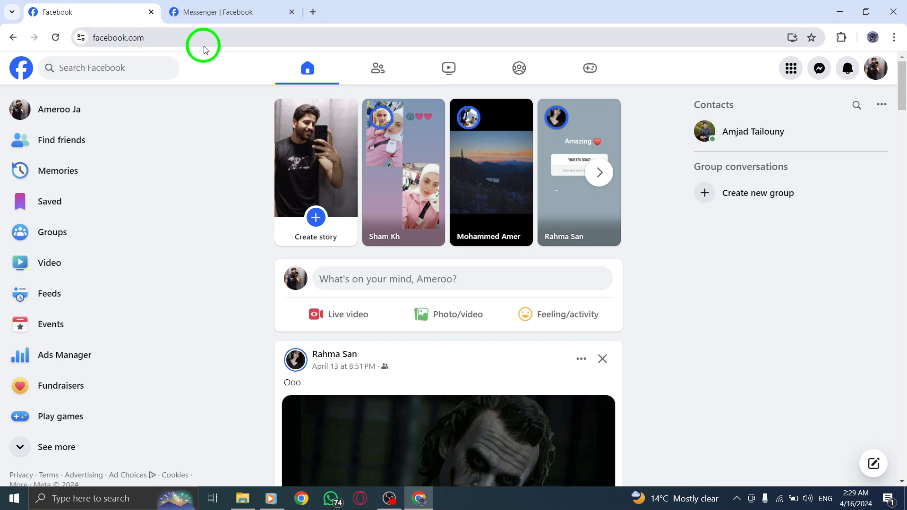
mouse_move(214, 158)
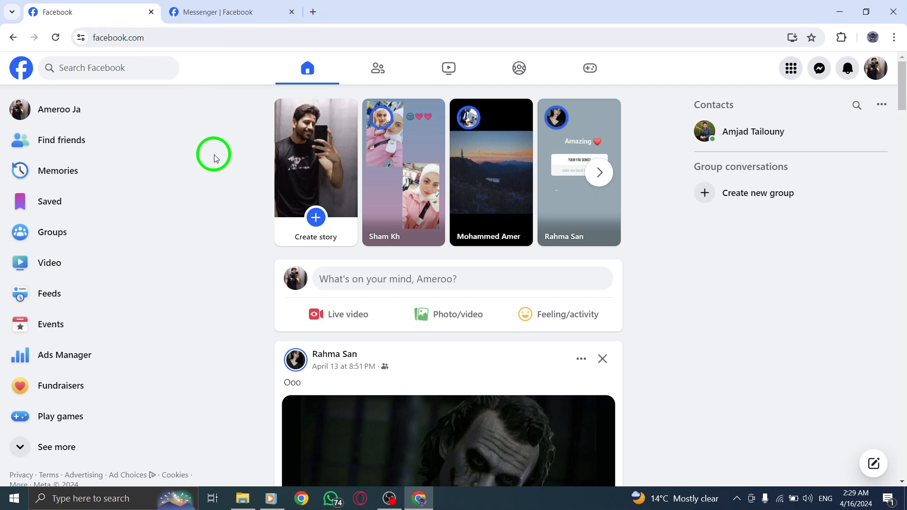